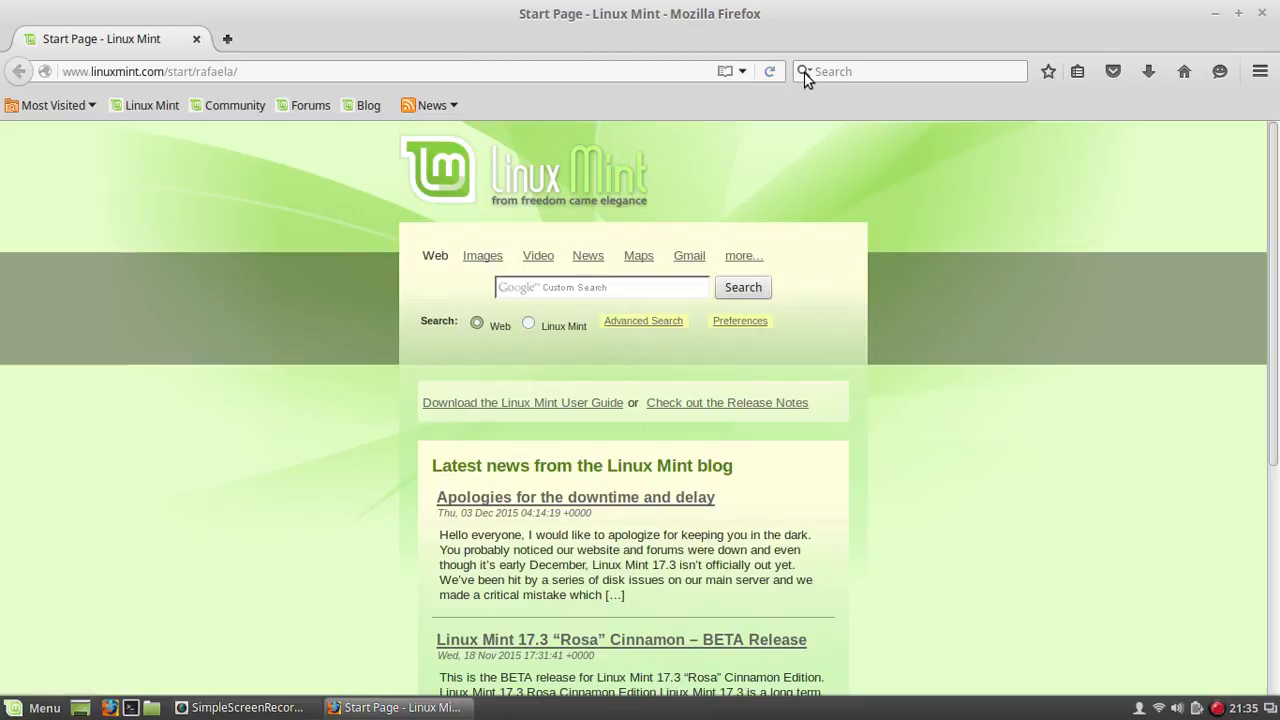
Reach Firefox's Search preferences from the search bar dropdown and show the one-click engines list
click(904, 72)
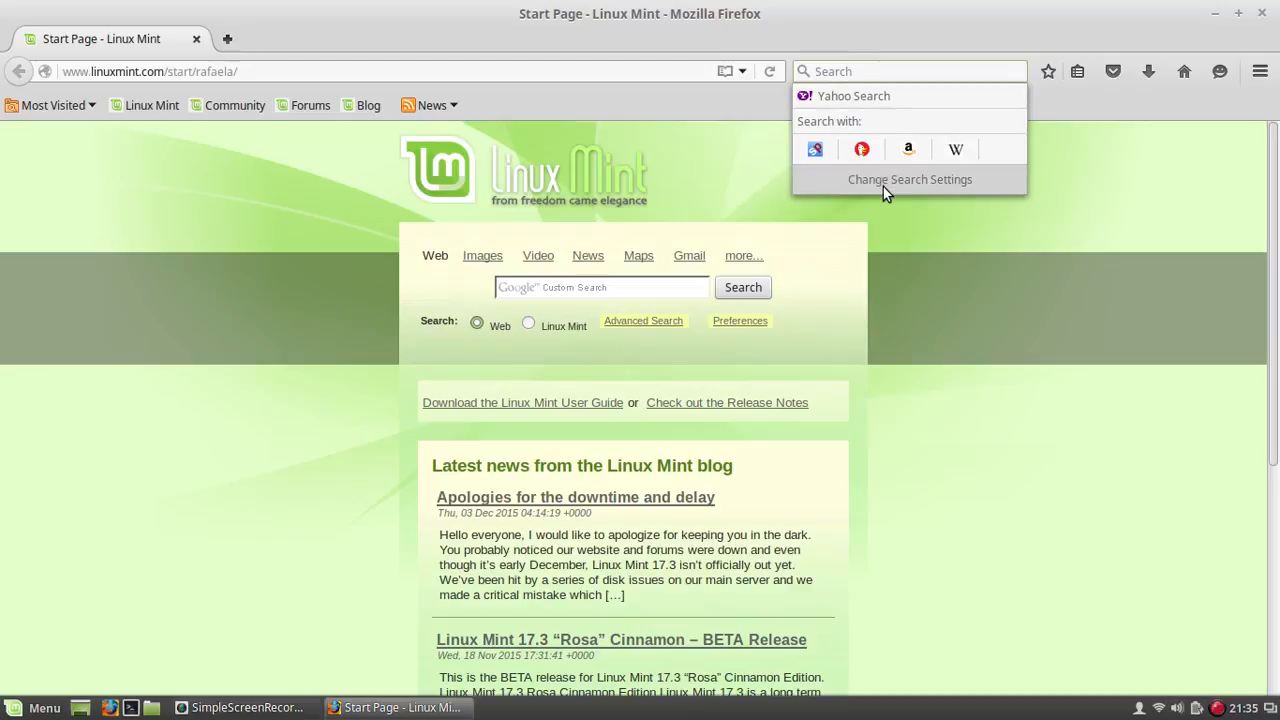
click(908, 180)
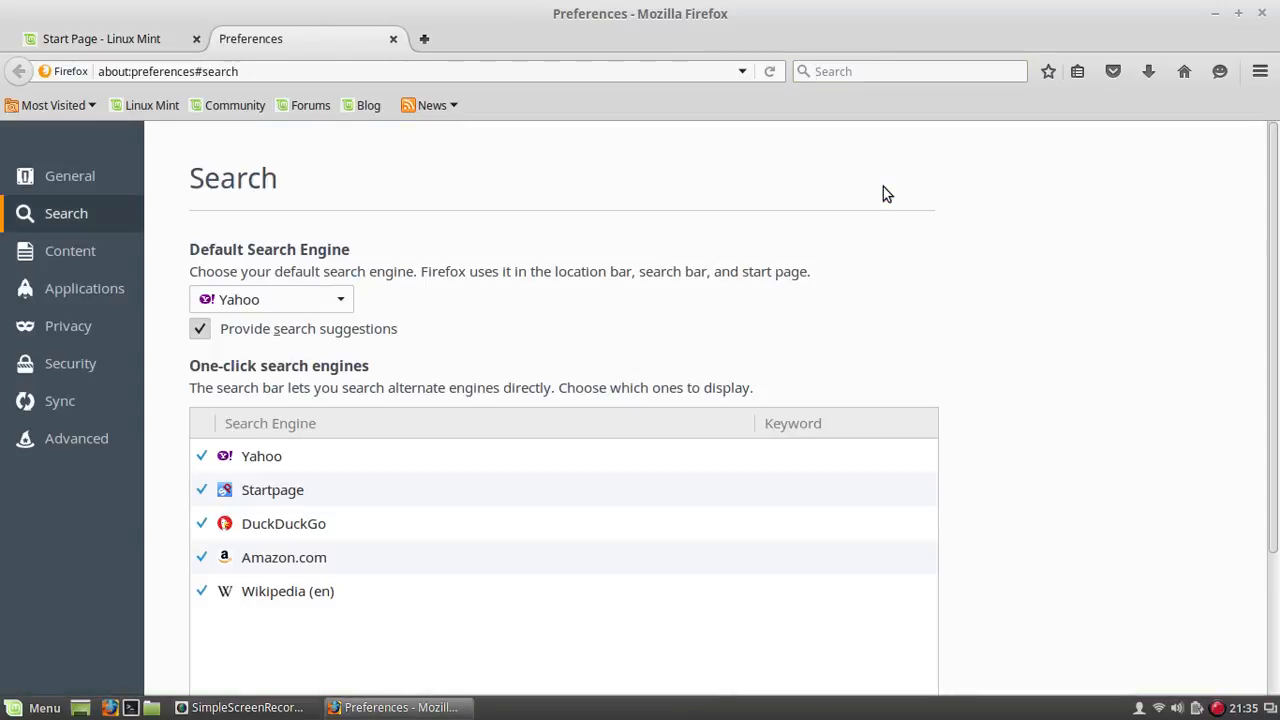
mouse_move(1256, 356)
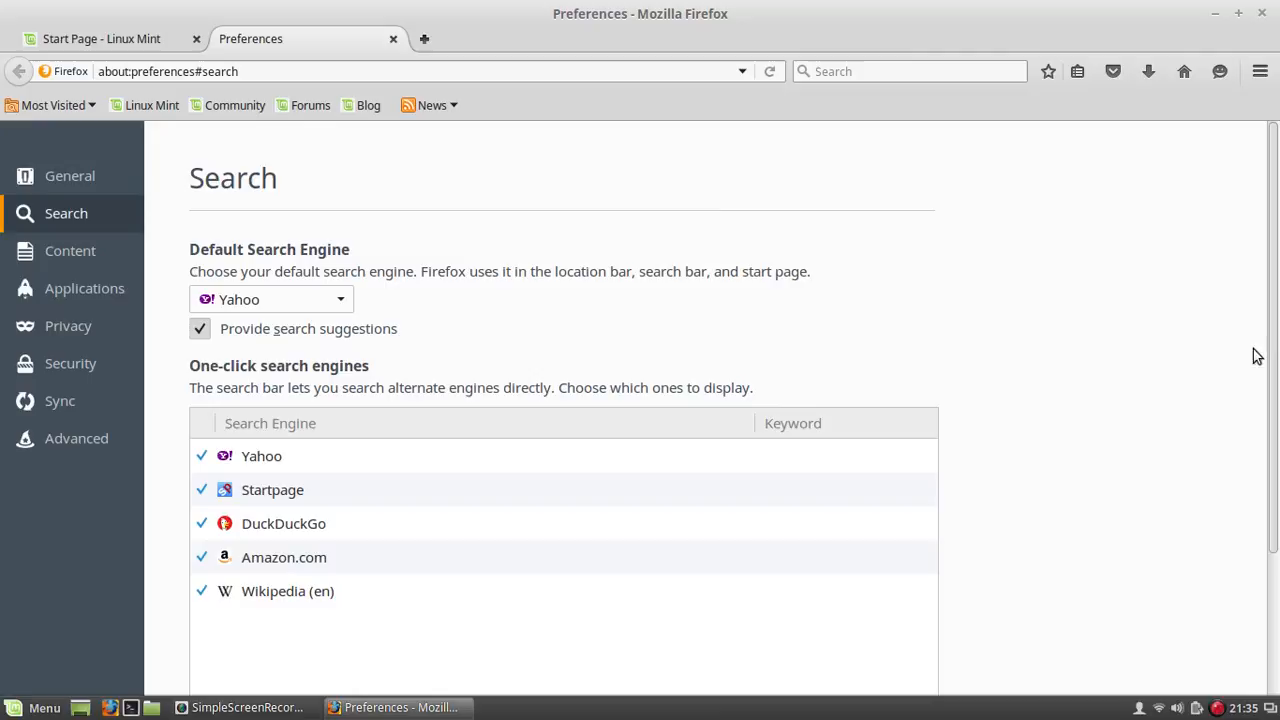
scroll(down, 3)
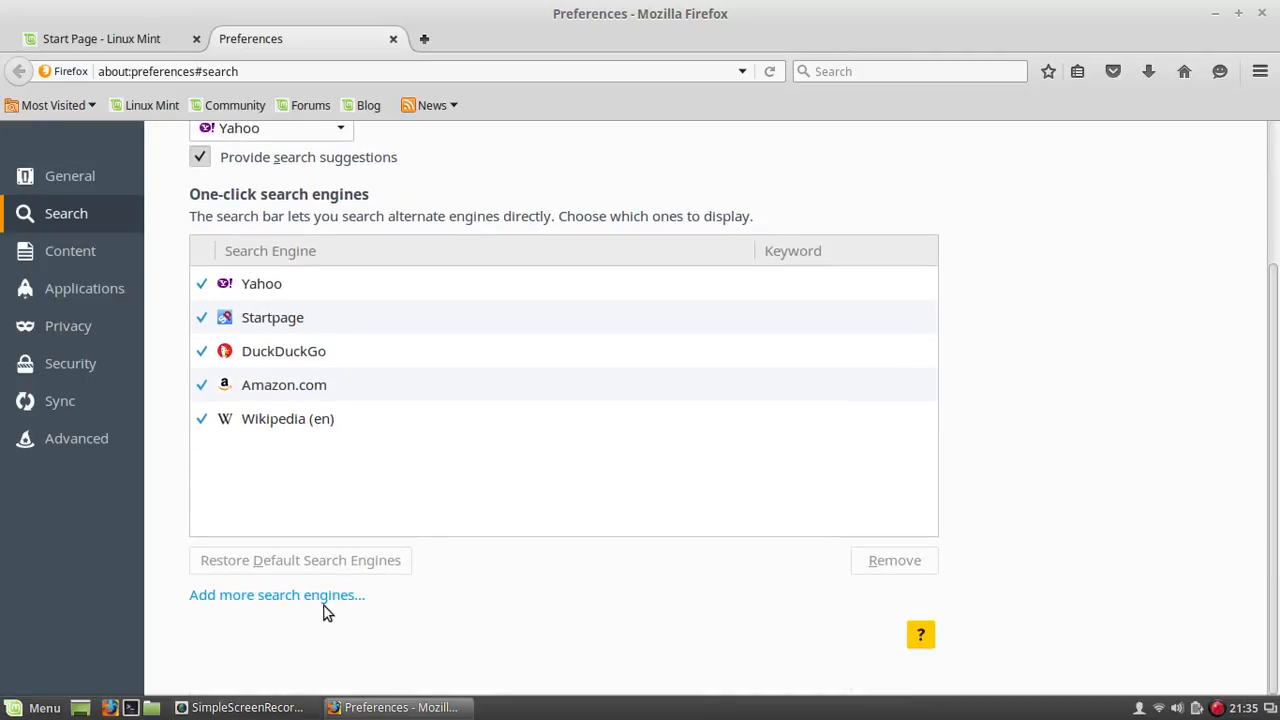
From 'Add more search engines', reach Linux Mint's Commercial Engines and choose Google
click(276, 594)
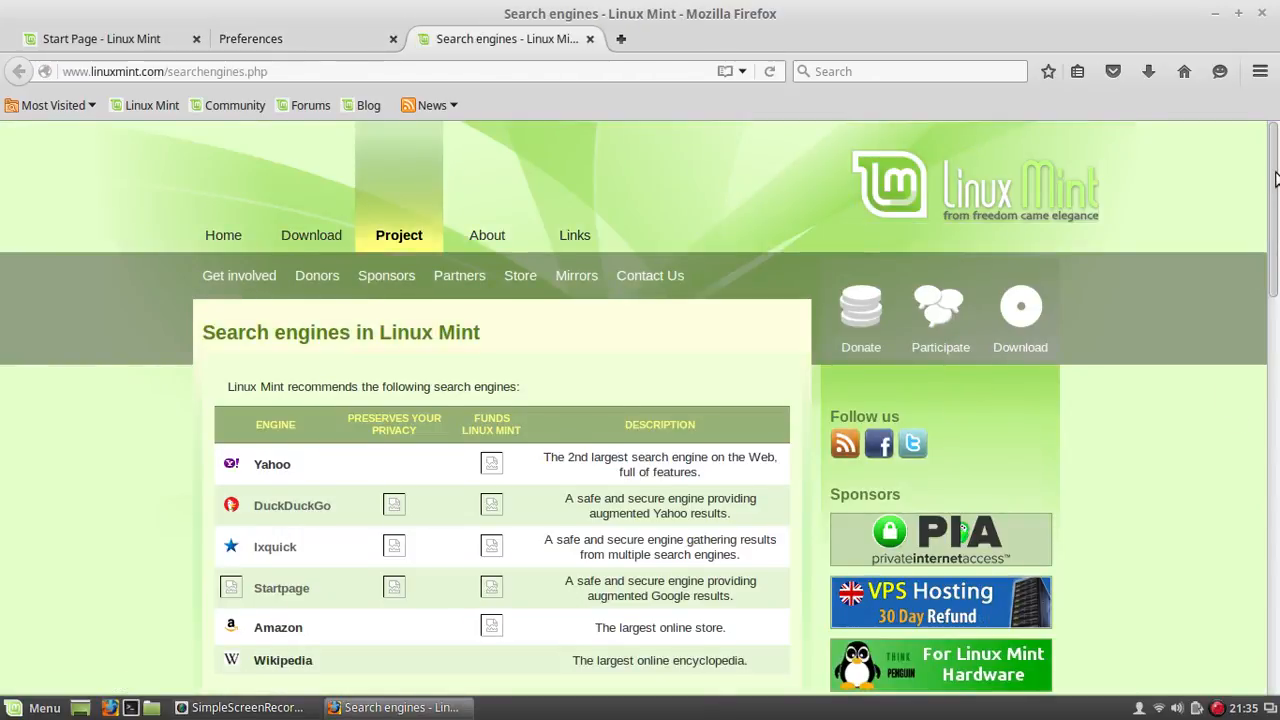
scroll(down, 3)
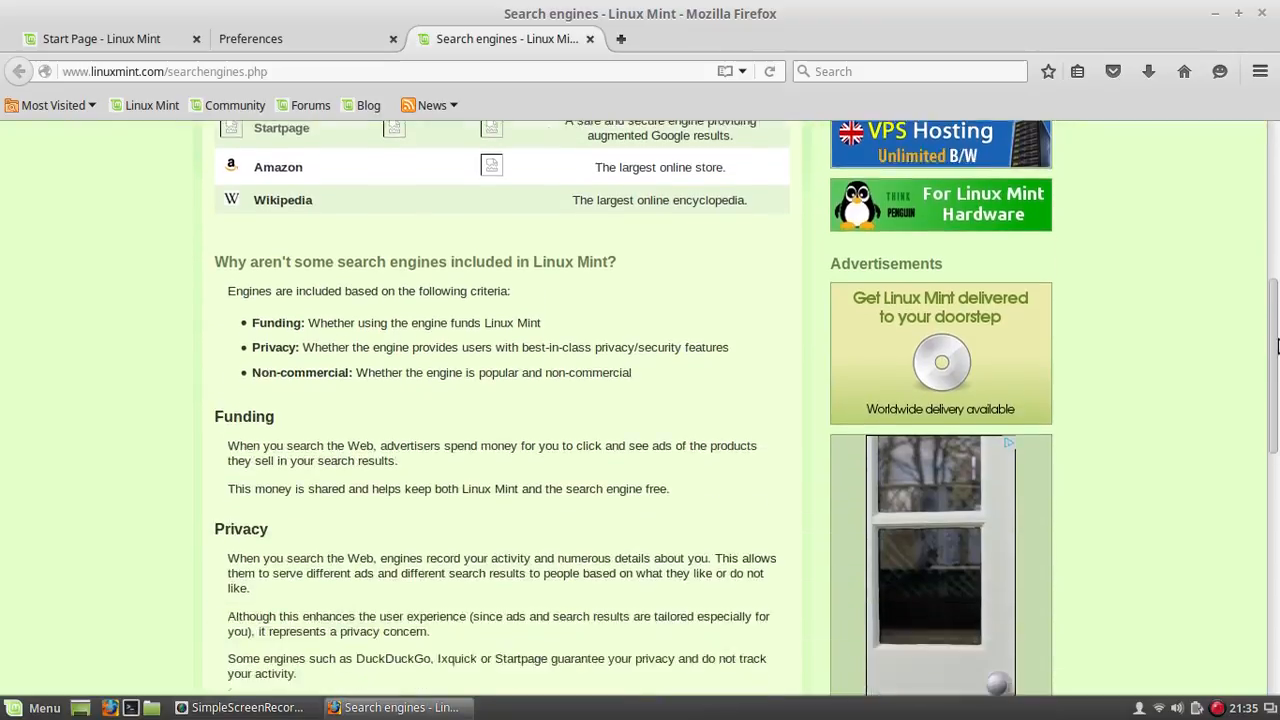
scroll(down, 3)
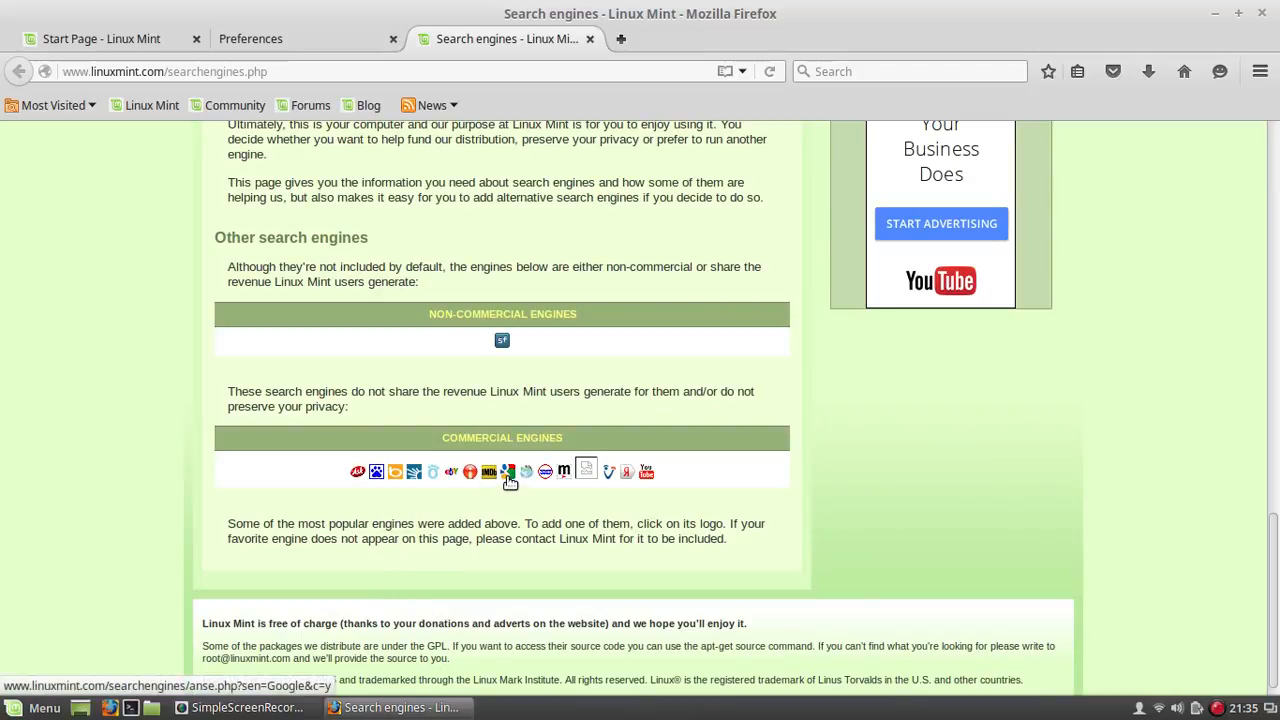
mouse_move(508, 472)
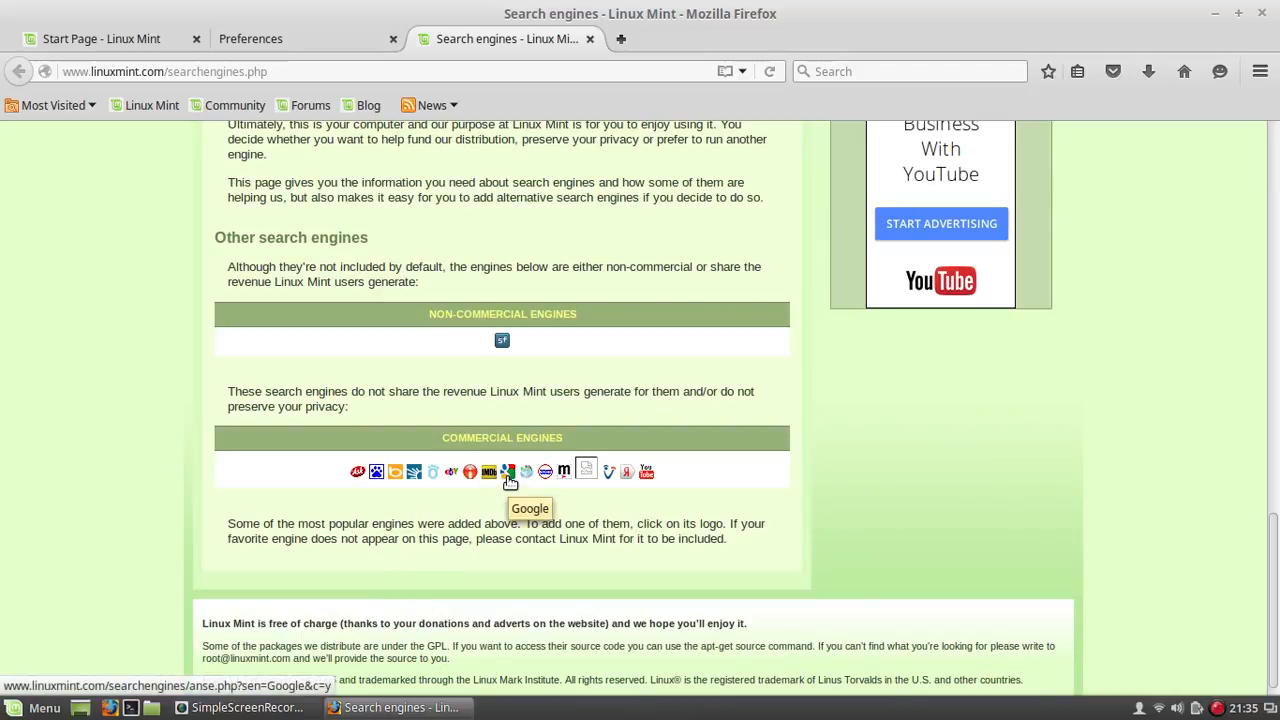
click(508, 472)
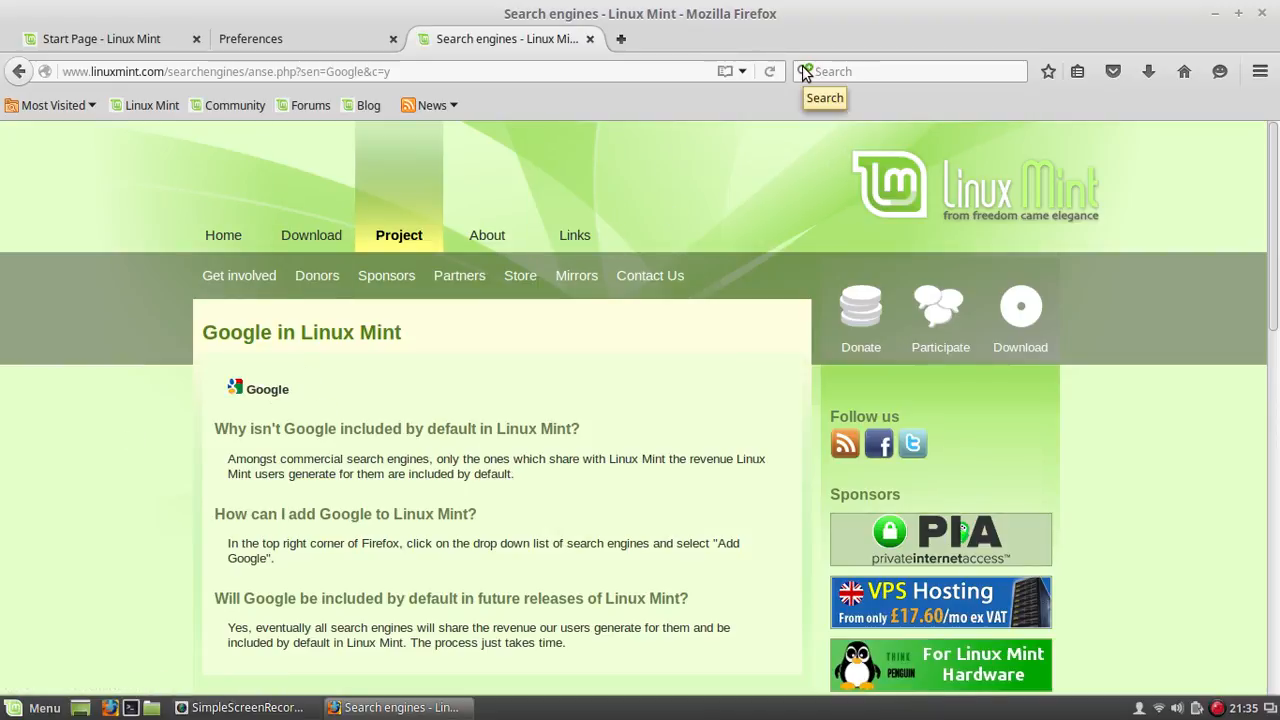
Add "Google" to Firefox's search engines via the search bar dropdown
click(804, 72)
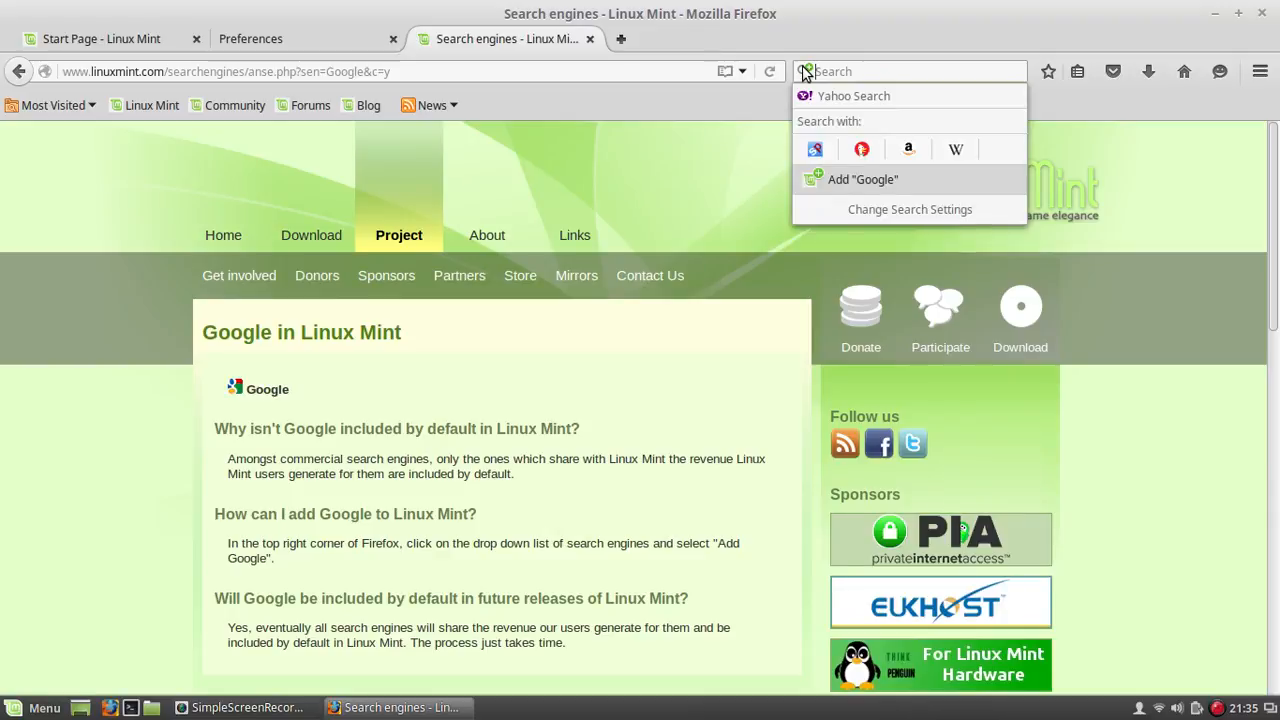
mouse_move(866, 188)
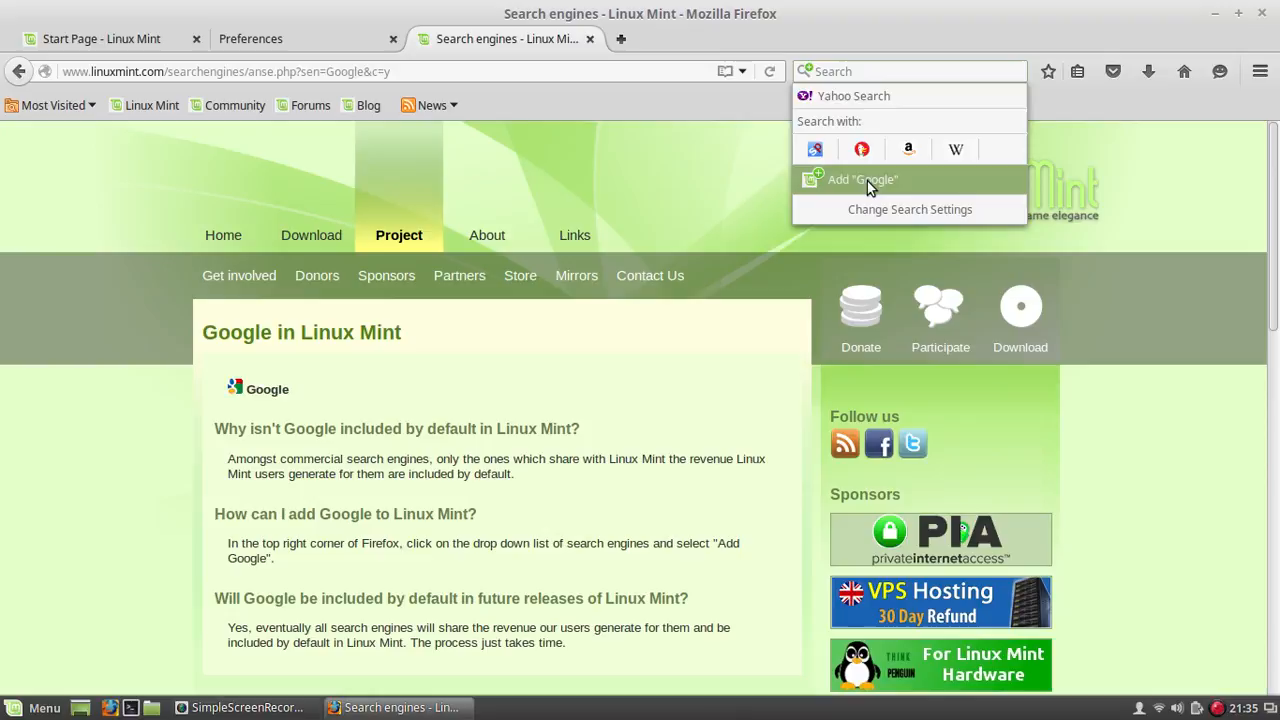
click(862, 180)
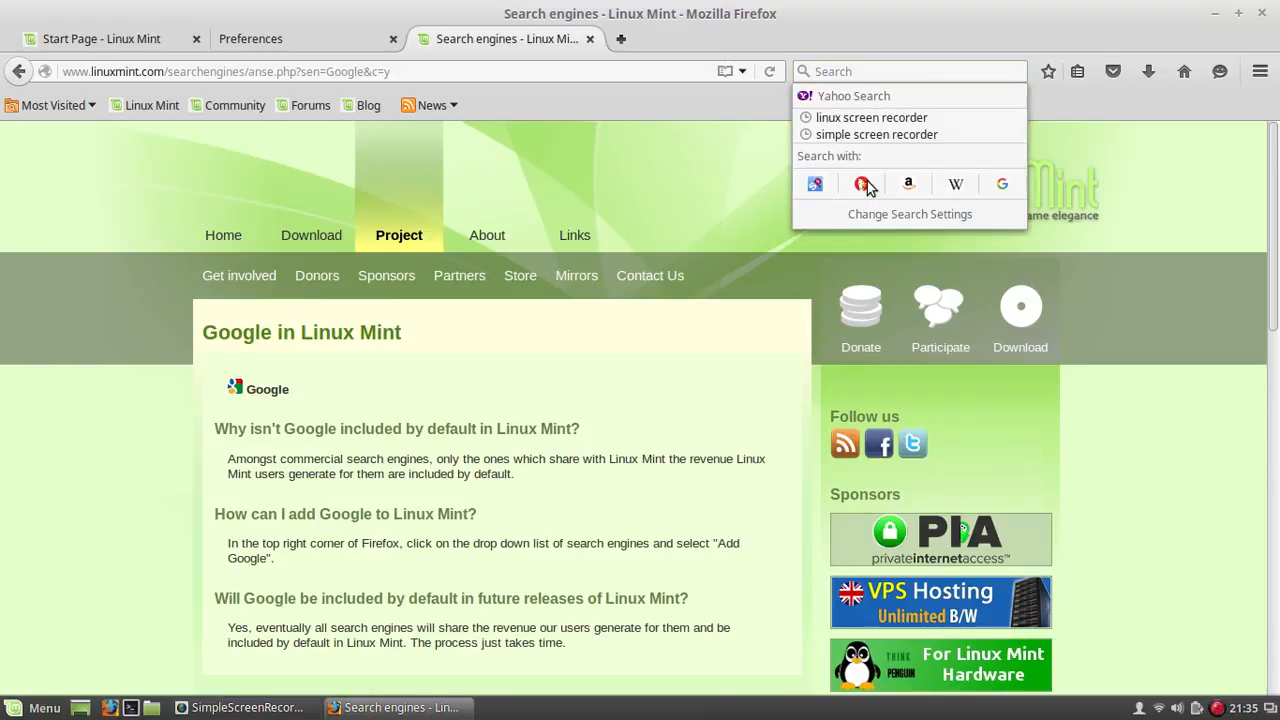
mouse_move(1002, 184)
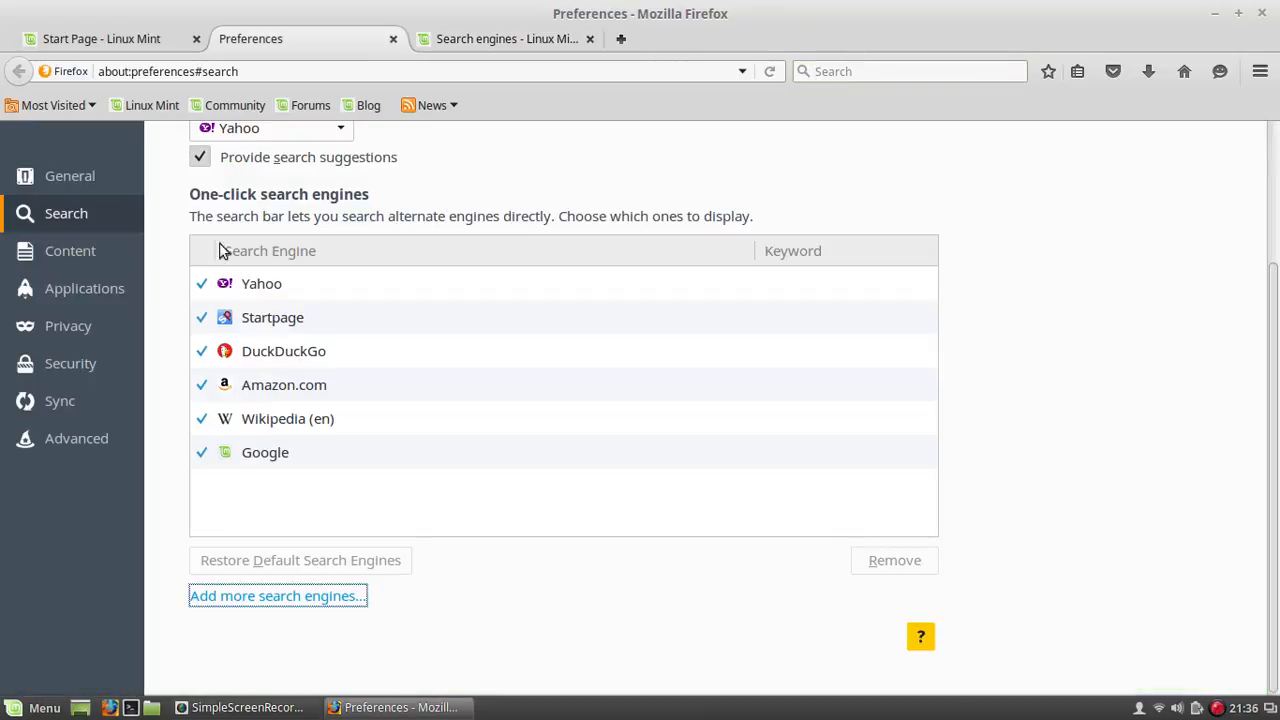
mouse_move(176, 428)
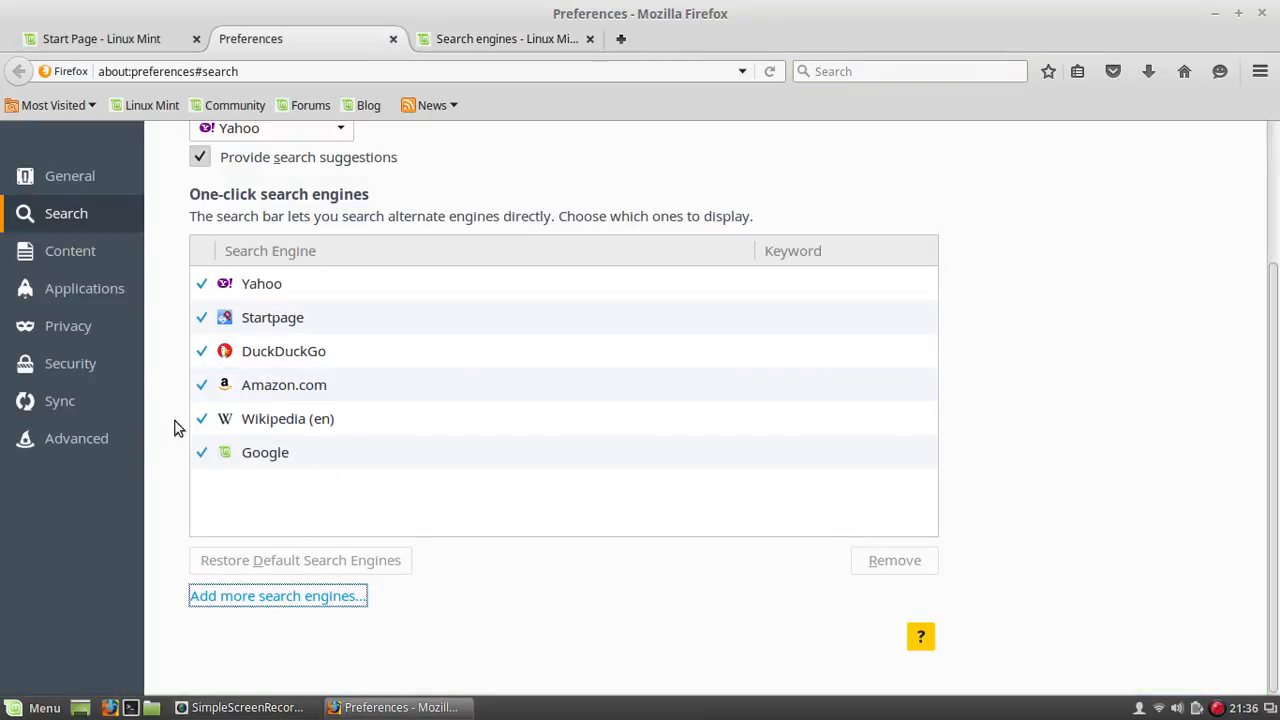
Uncheck the other one-click search engines so only Google stays enabled
click(260, 284)
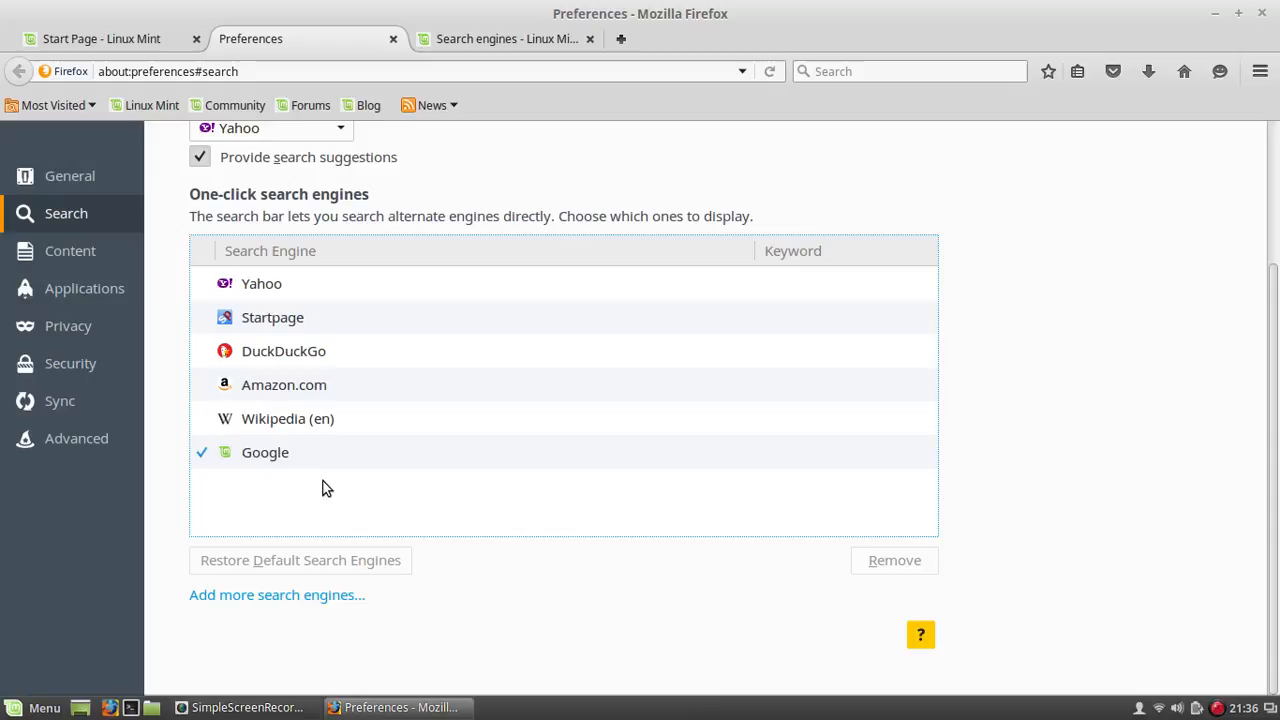
click(260, 284)
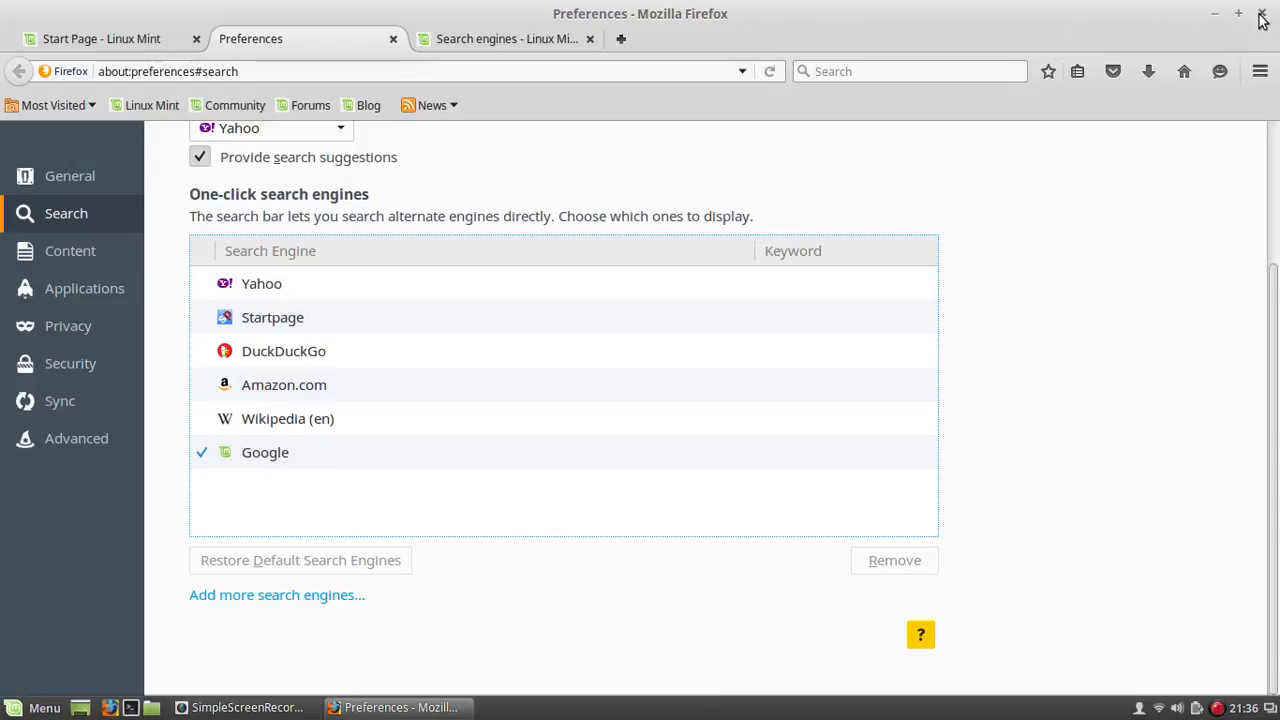
Close Firefox with all its tabs, then bring the reopened browser back to the front
click(1260, 18)
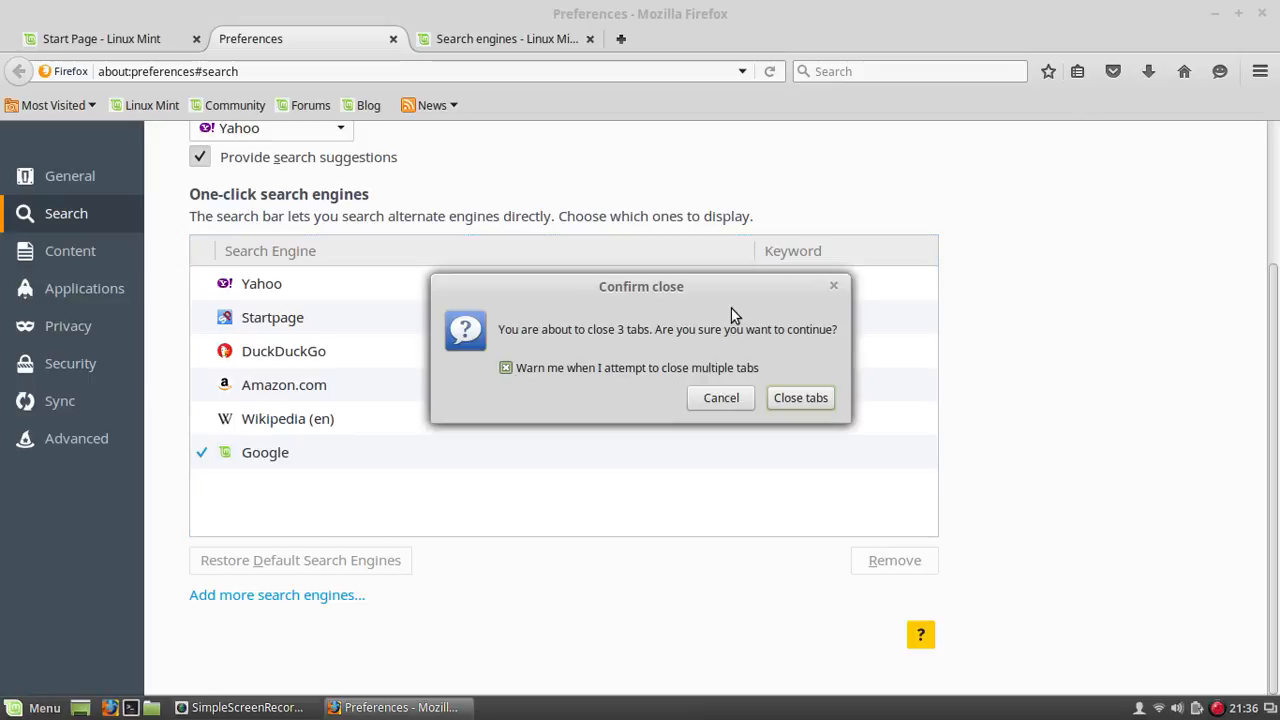
click(800, 396)
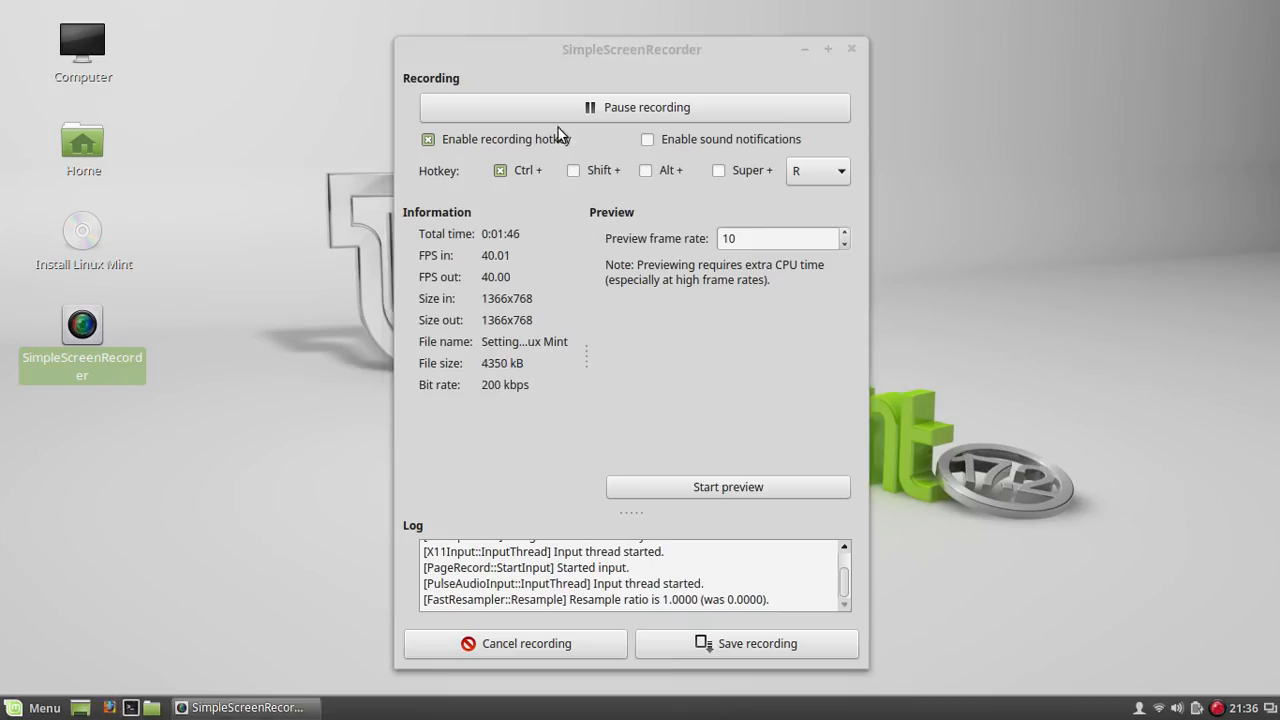
click(398, 708)
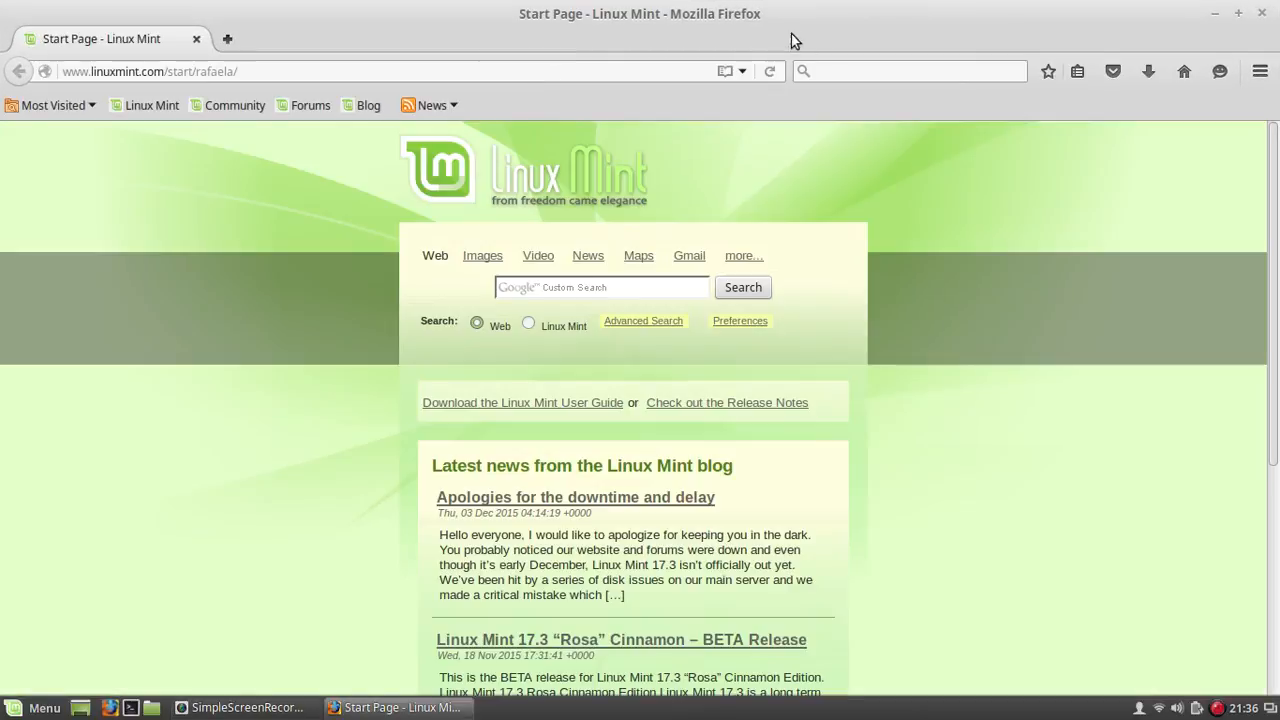
Search 'flower' from the search bar, getting Google results, and show the engine choices
click(910, 72)
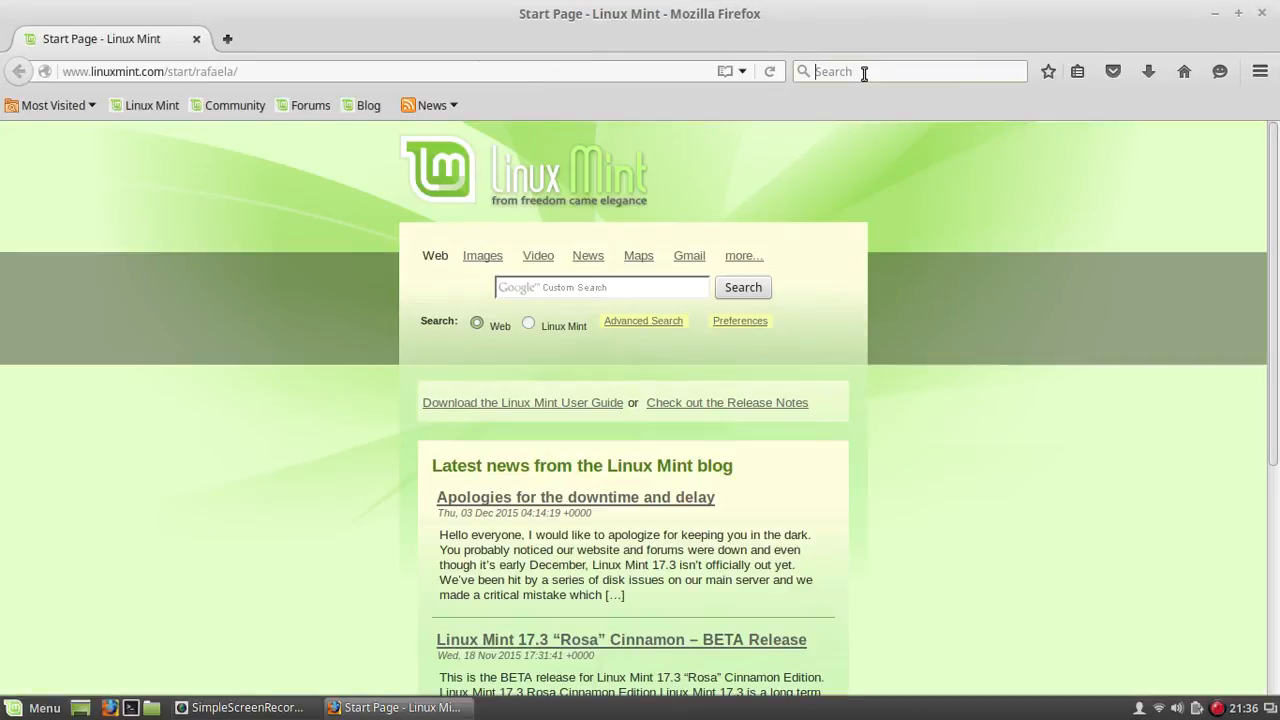
text(flowers)
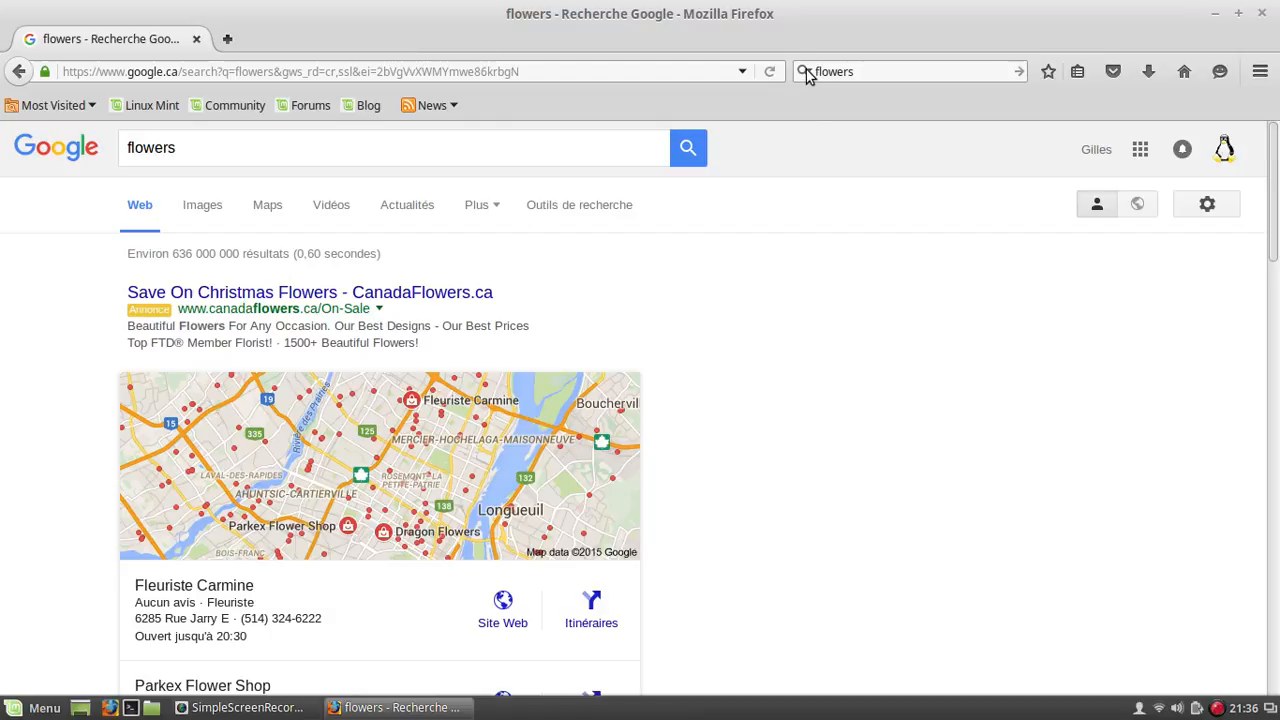
click(904, 72)
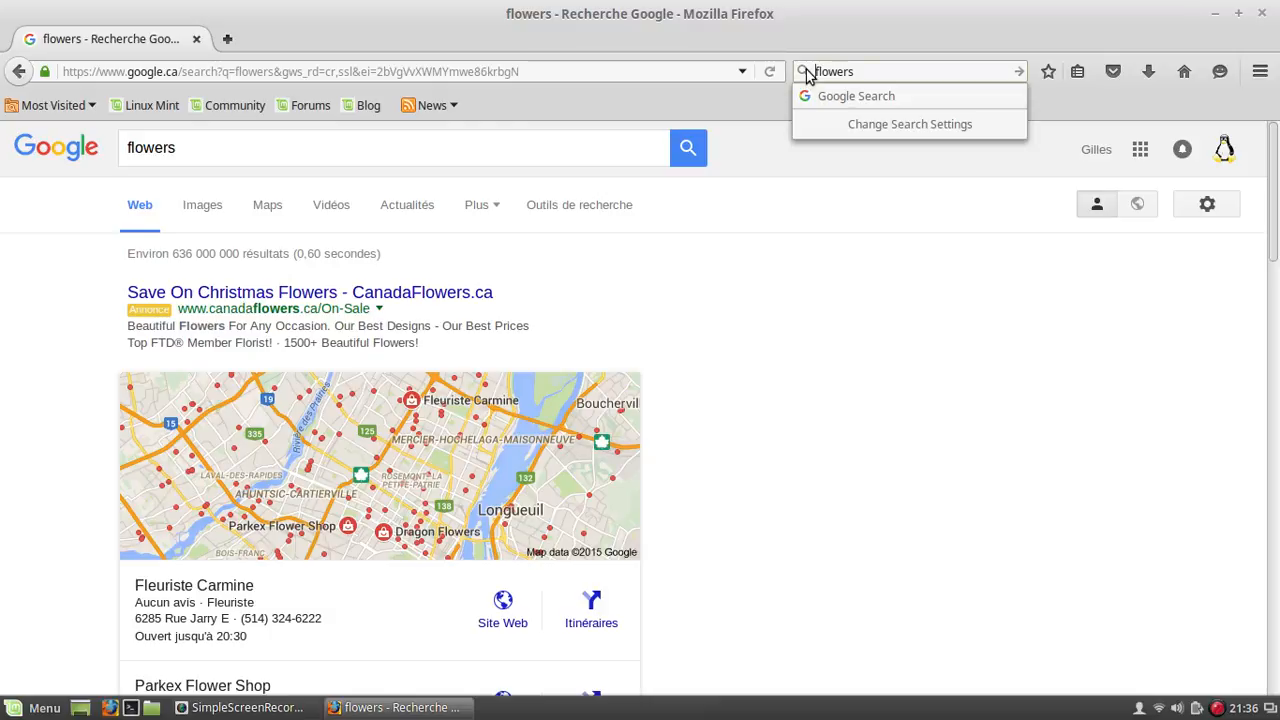
Return to Search preferences and open Linux Mint's additional search engines page
click(908, 124)
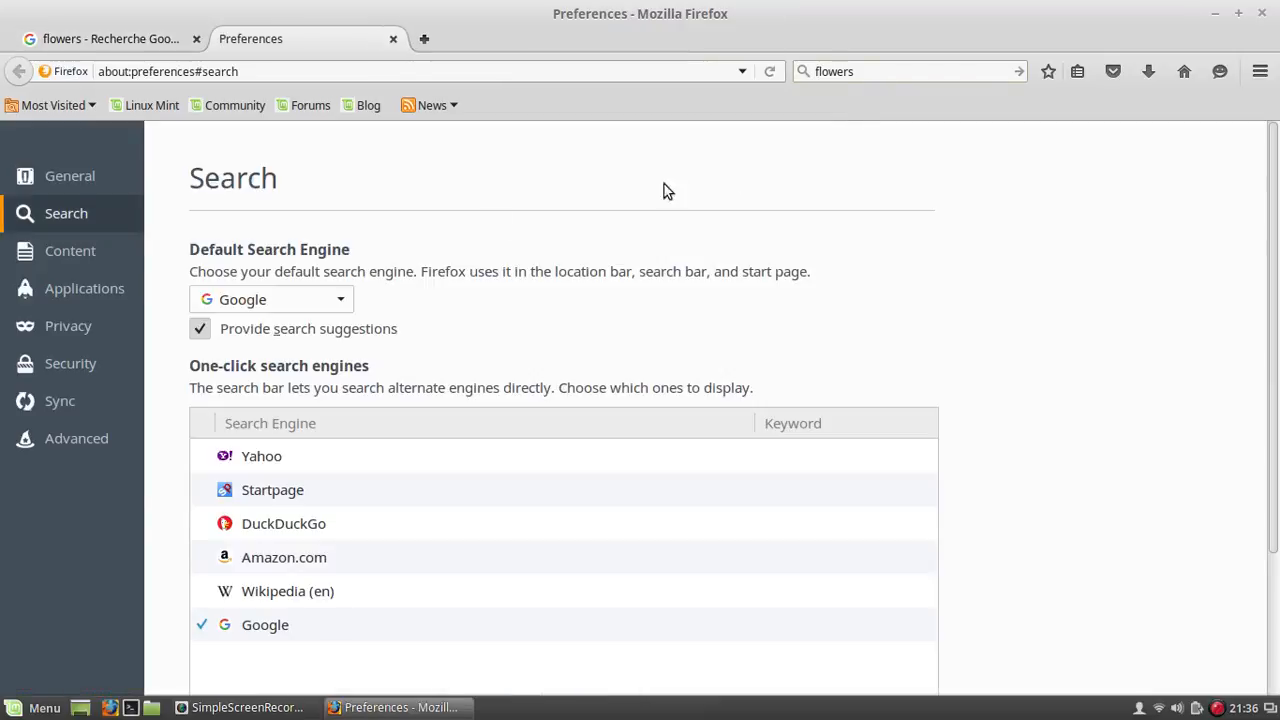
mouse_move(1046, 390)
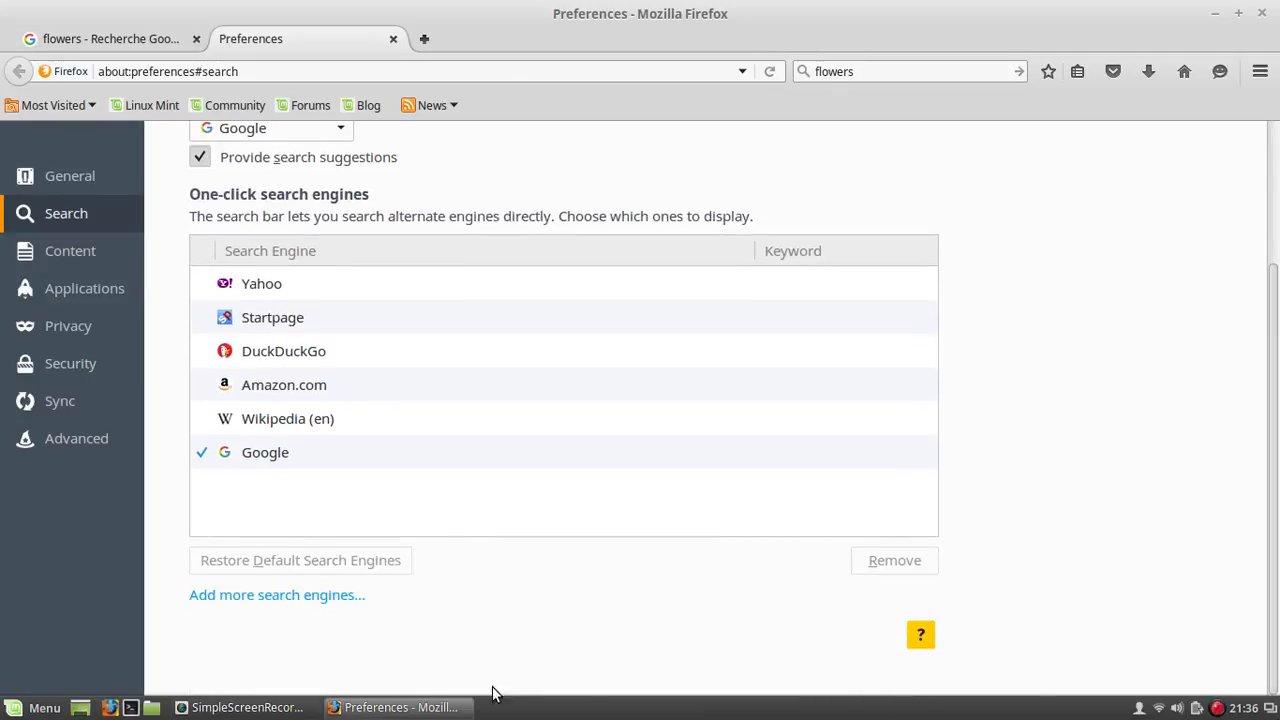
click(276, 594)
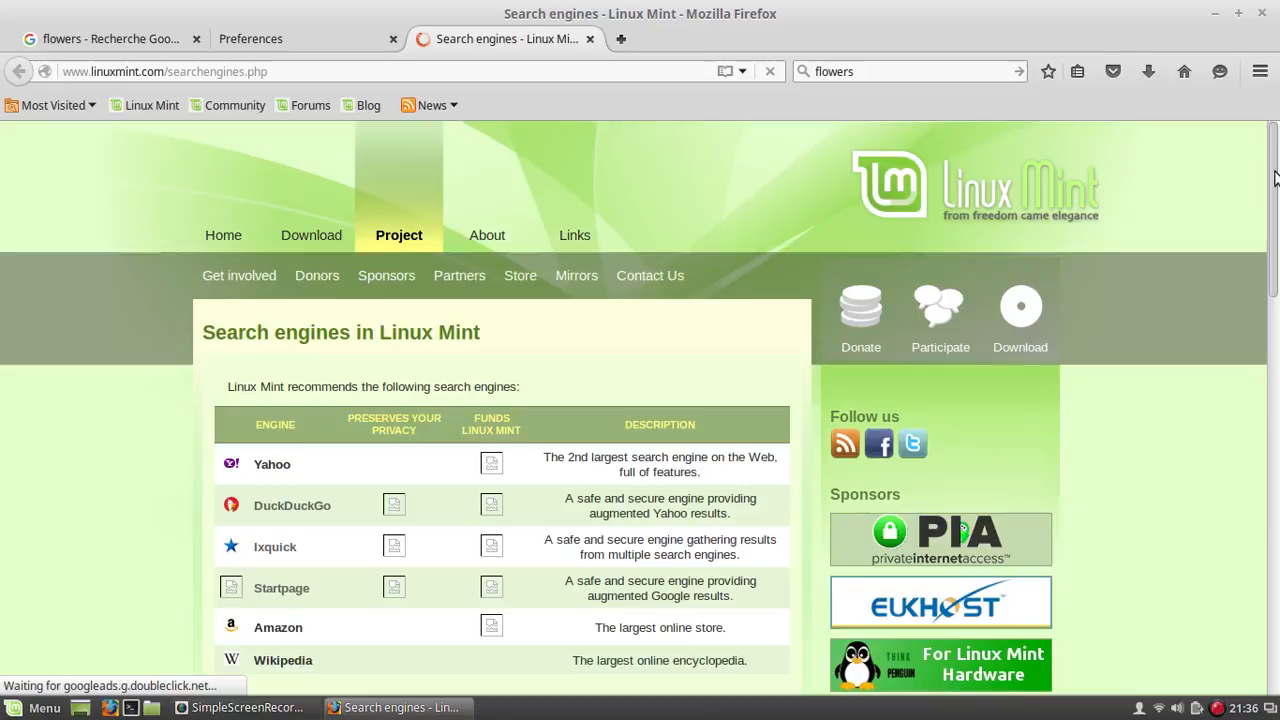
View the Google engine page, return to Search preferences with Google checked, and begin closing Firefox
scroll(down, 3)
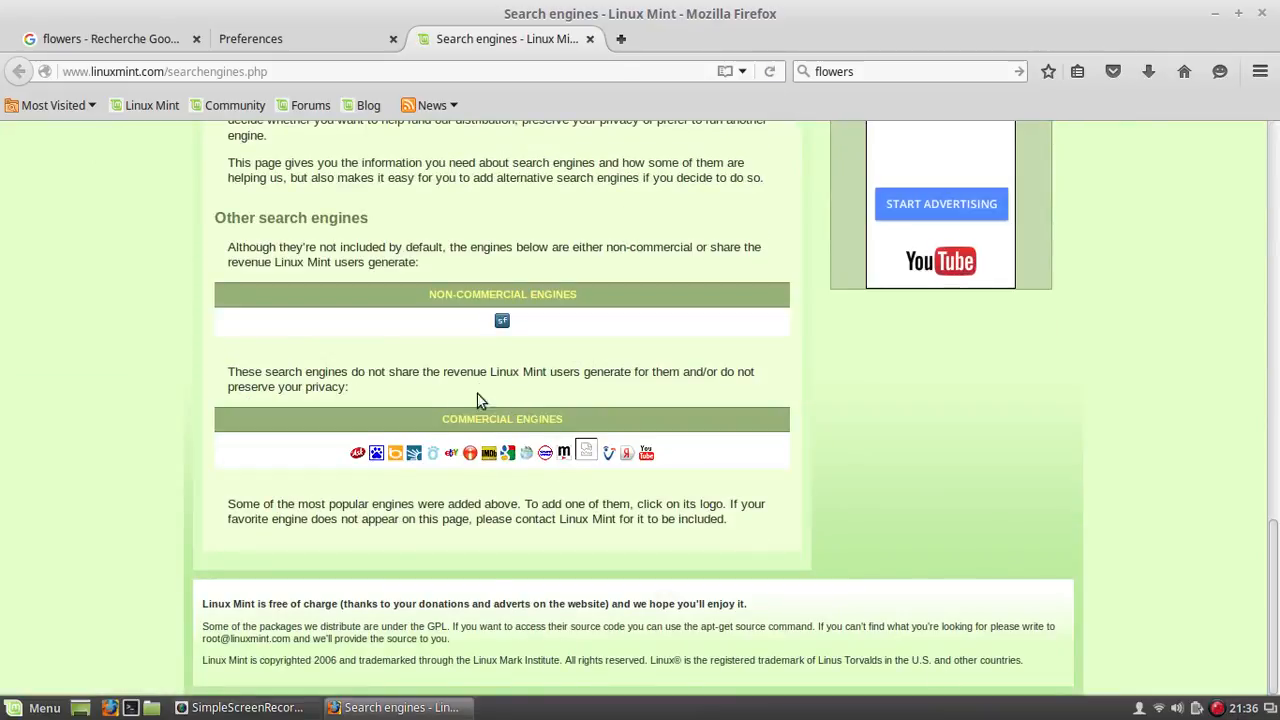
click(508, 452)
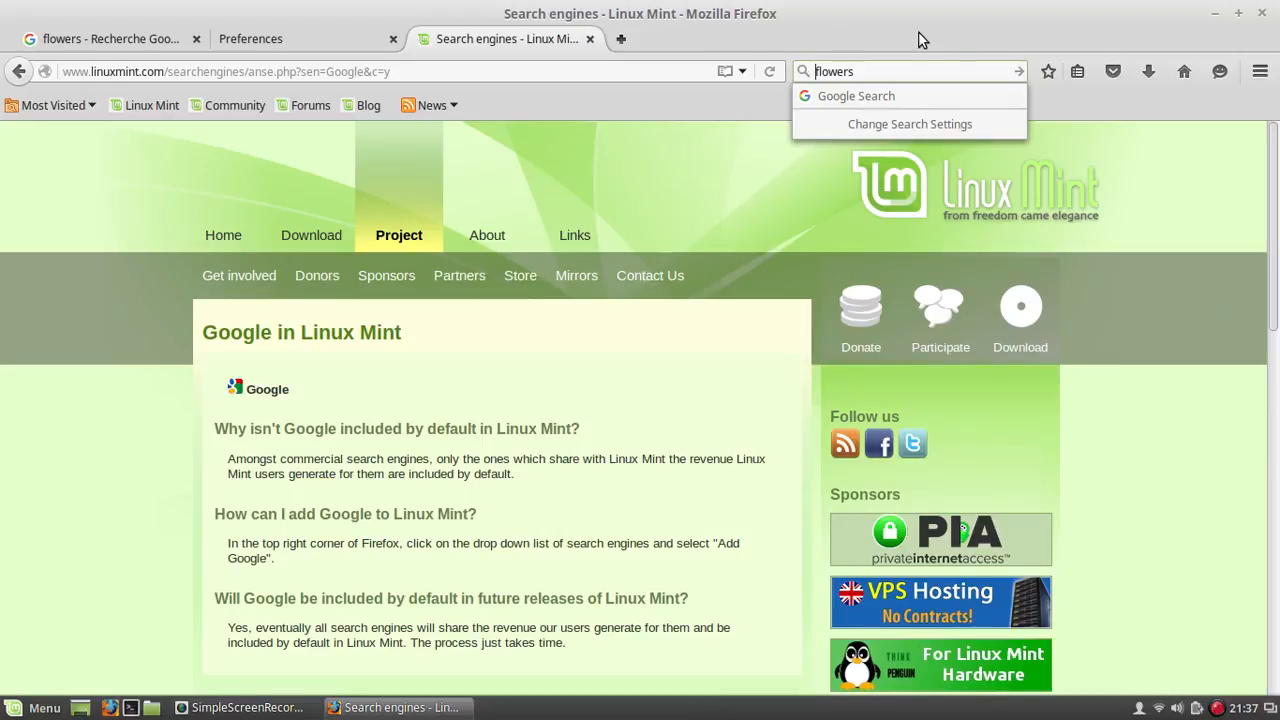
click(908, 124)
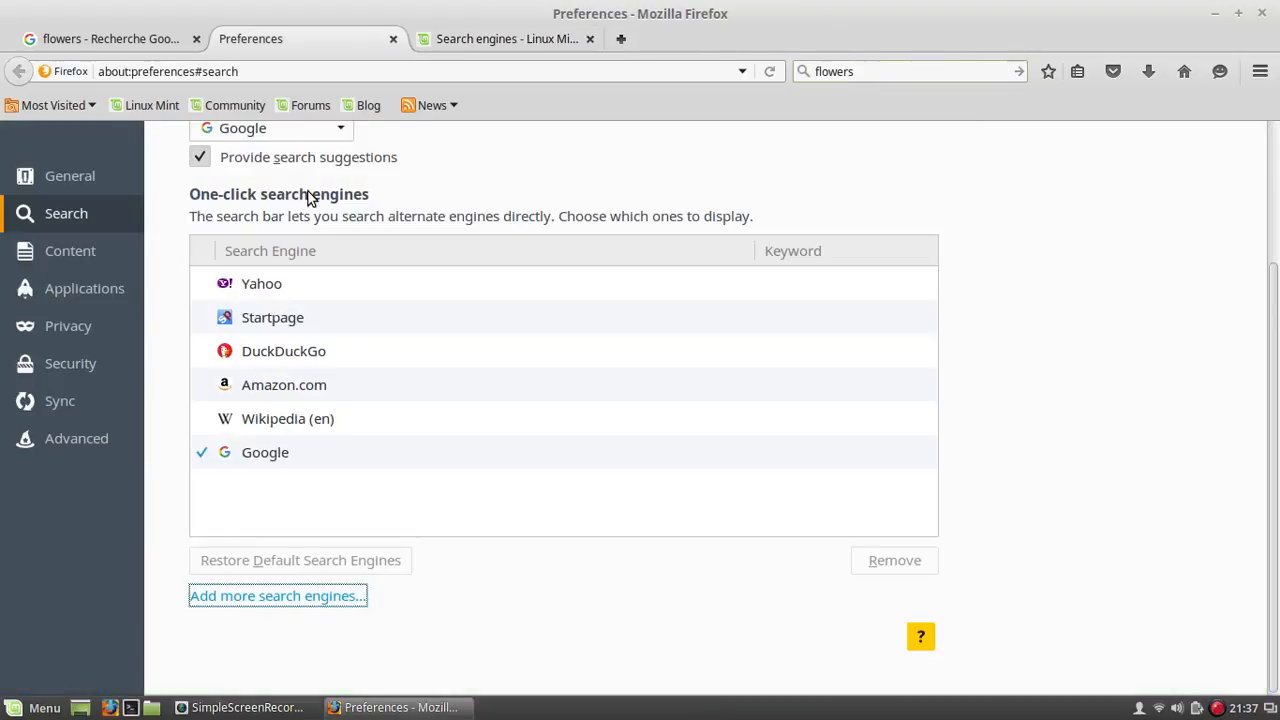
click(264, 452)
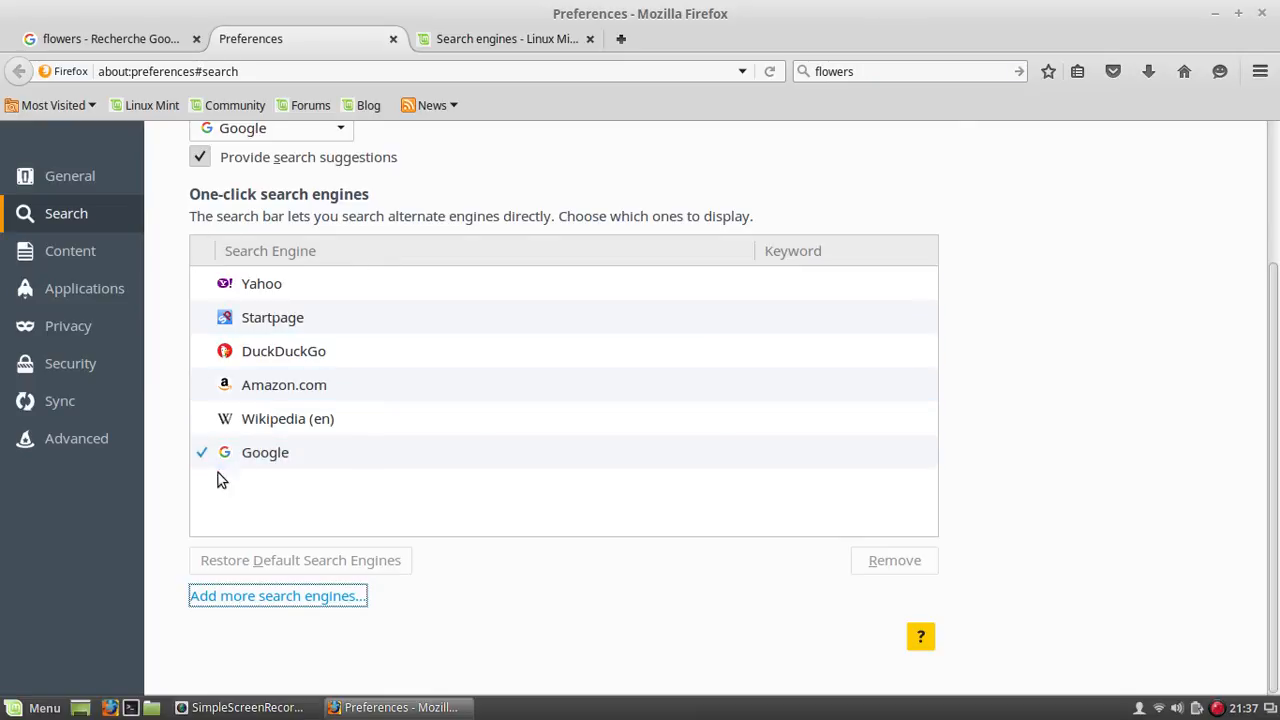
mouse_move(1140, 144)
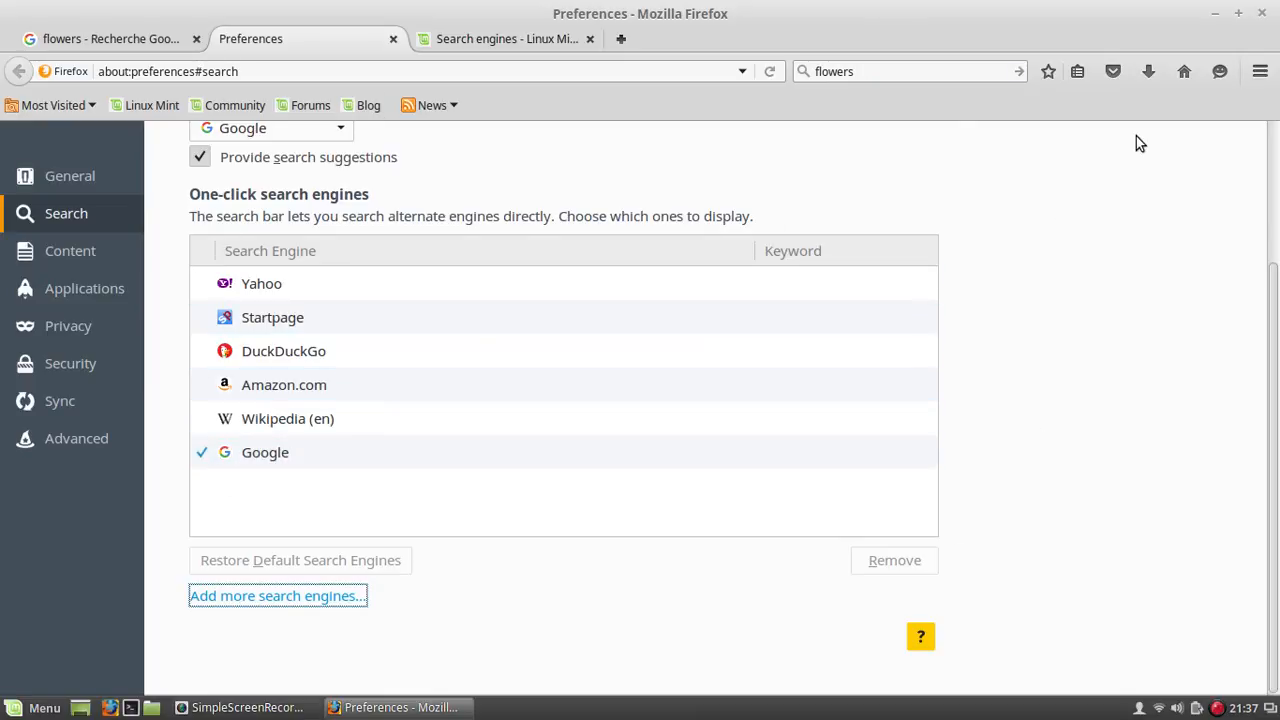
mouse_move(1272, 12)
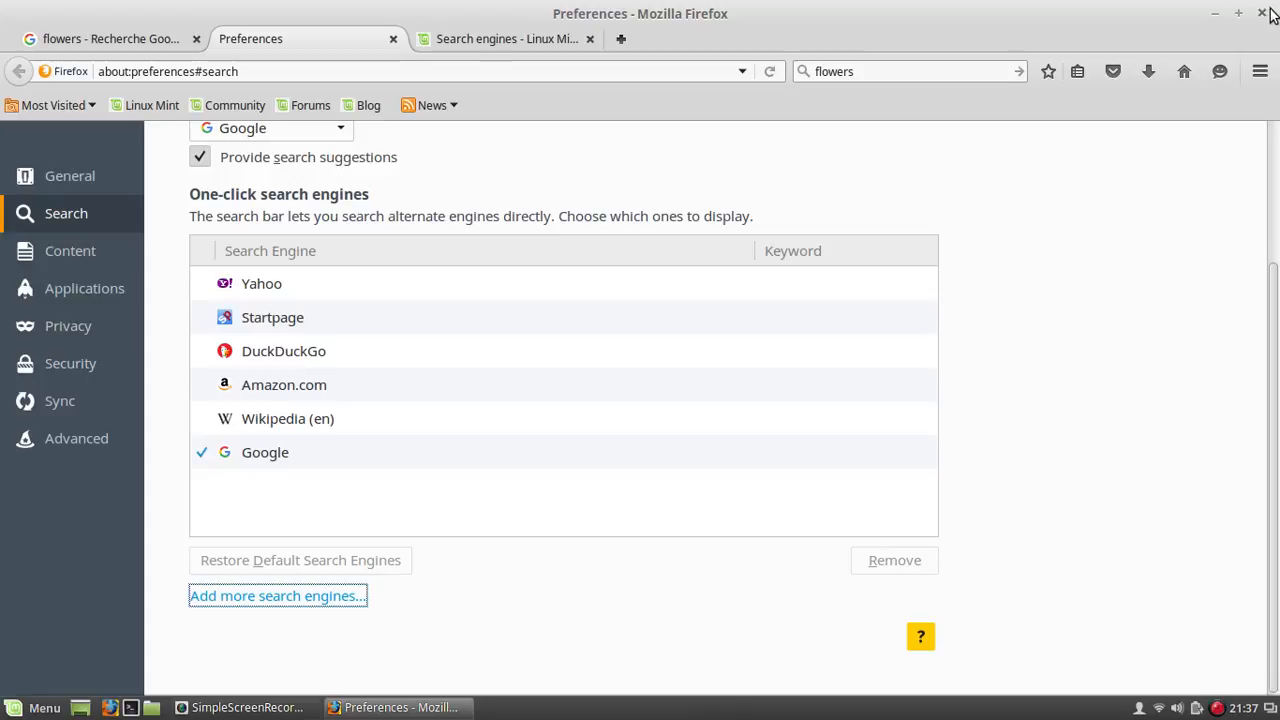
click(1264, 12)
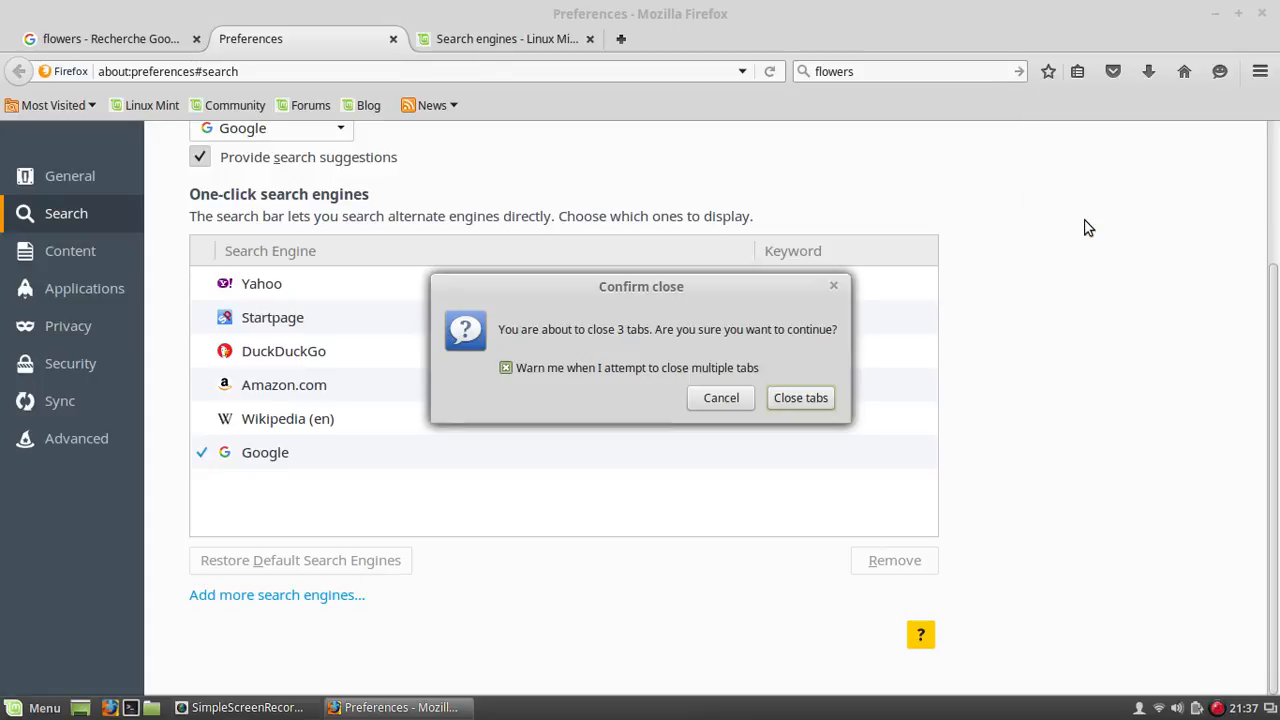
Confirm closing Firefox's three tabs, leaving SimpleScreenRecorder in front
click(800, 396)
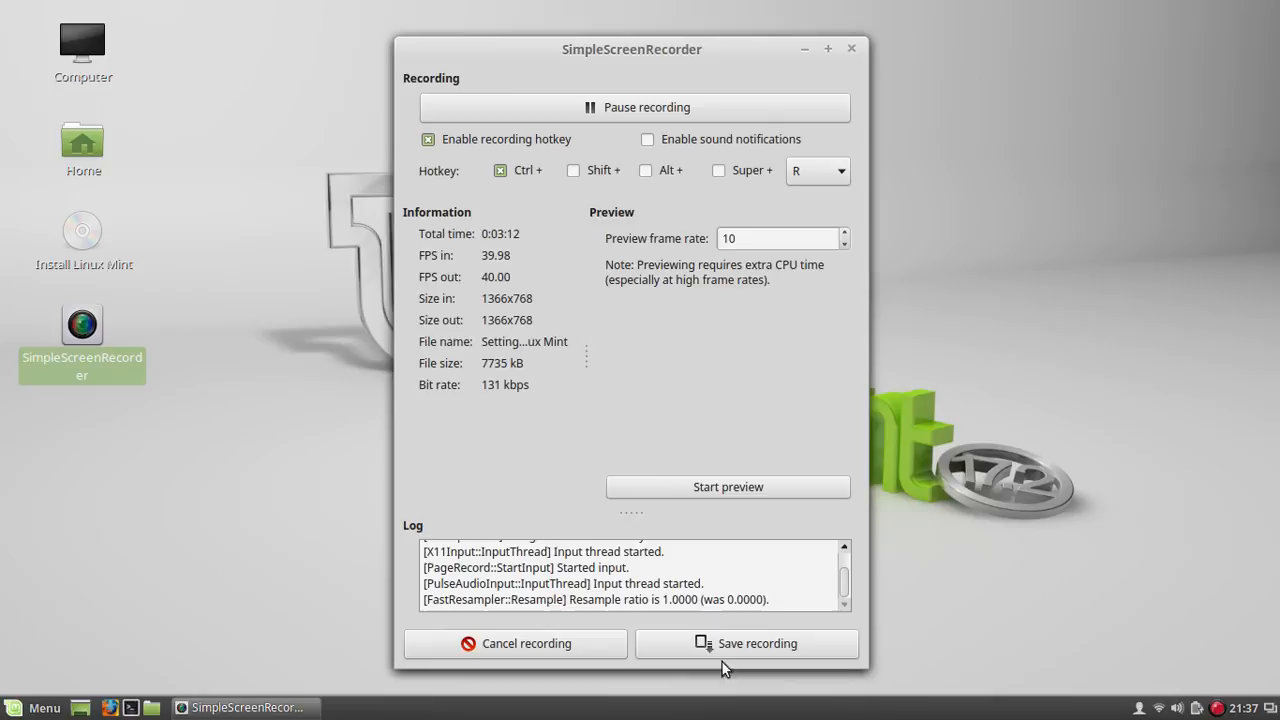
mouse_move(1016, 592)
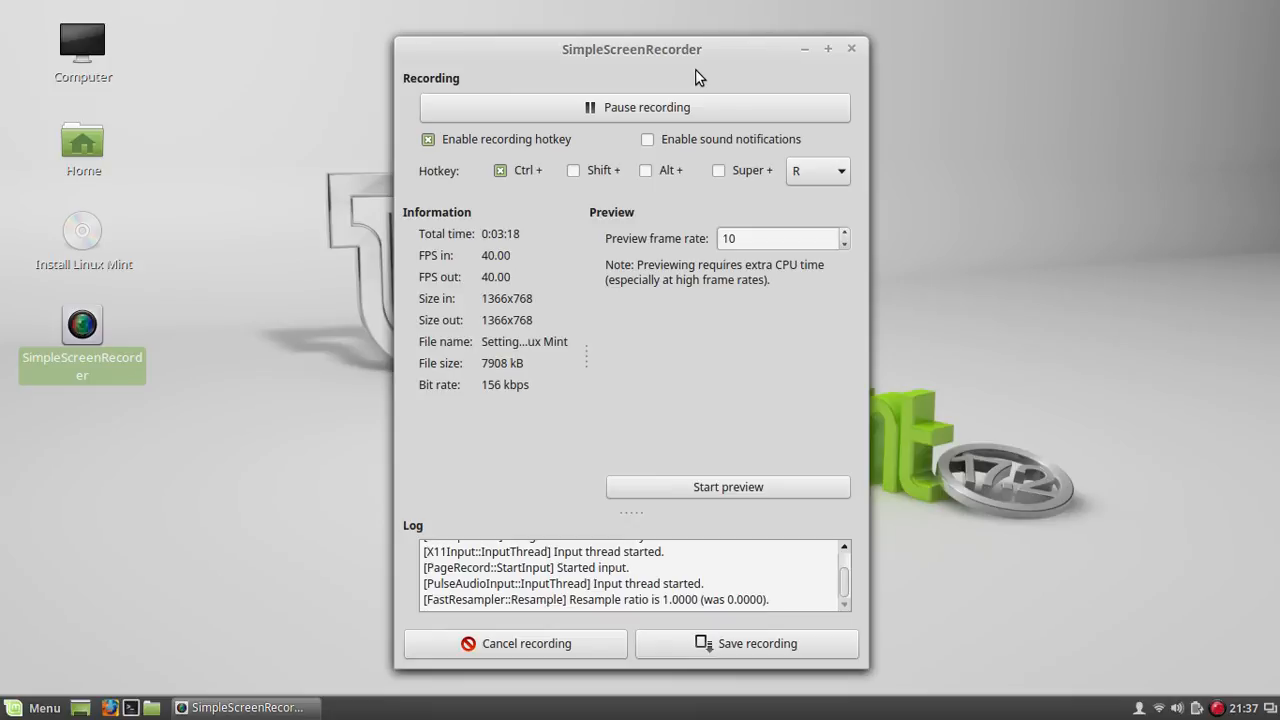
mouse_move(680, 132)
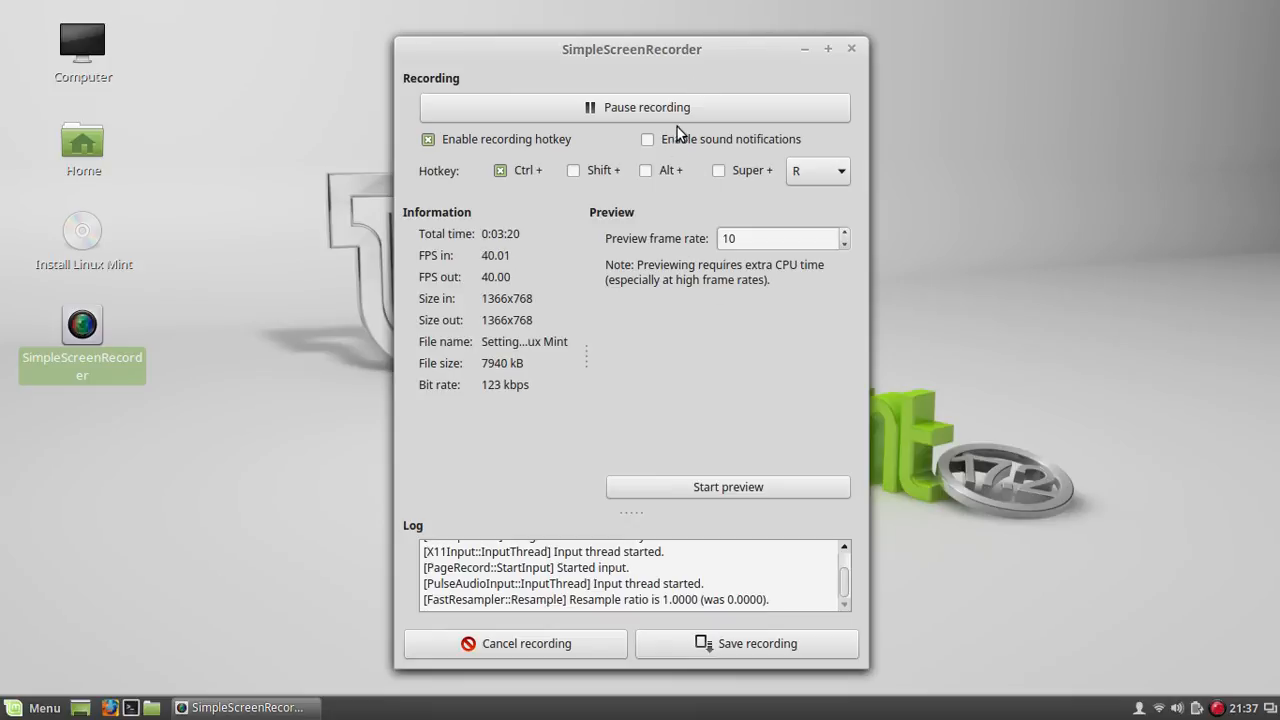